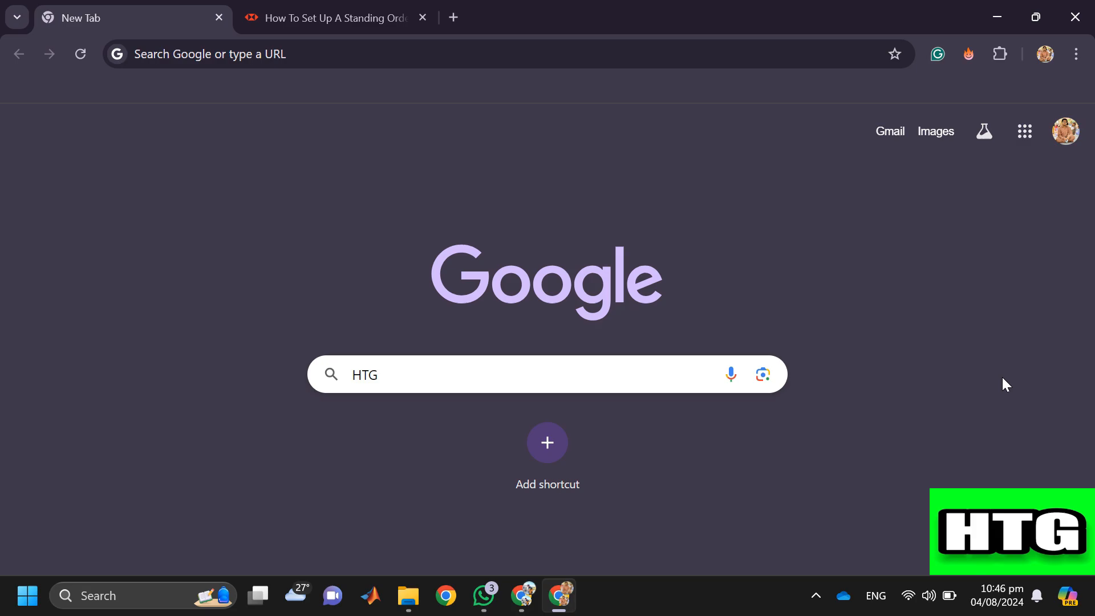
mouse_move(246, 139)
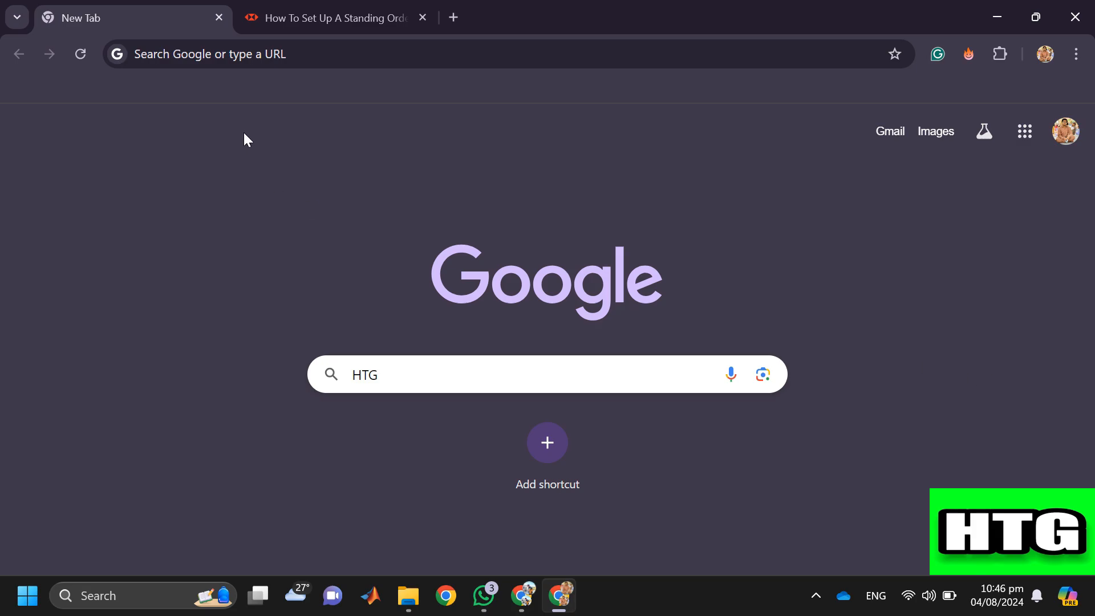
Switch to the HSBC 'How To Set Up A Standing Order' help page tab.
click(335, 17)
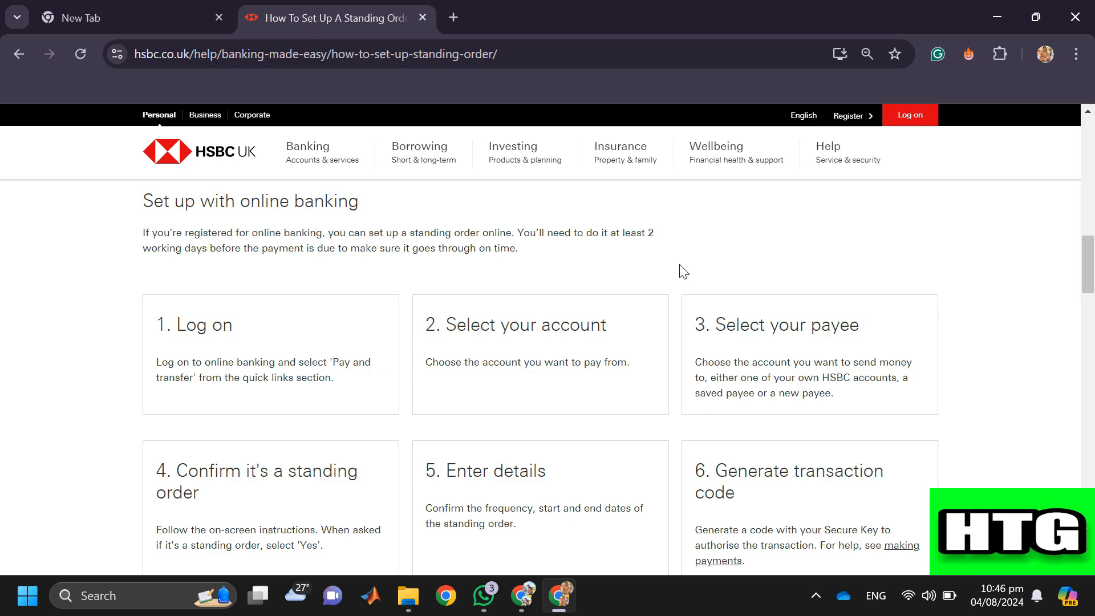
mouse_move(1033, 389)
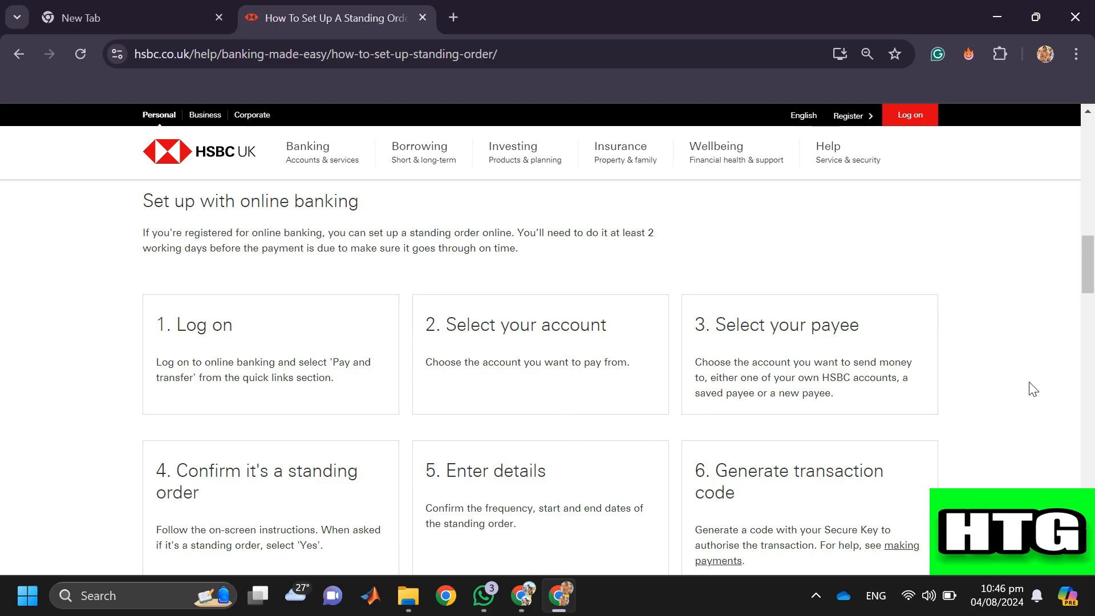